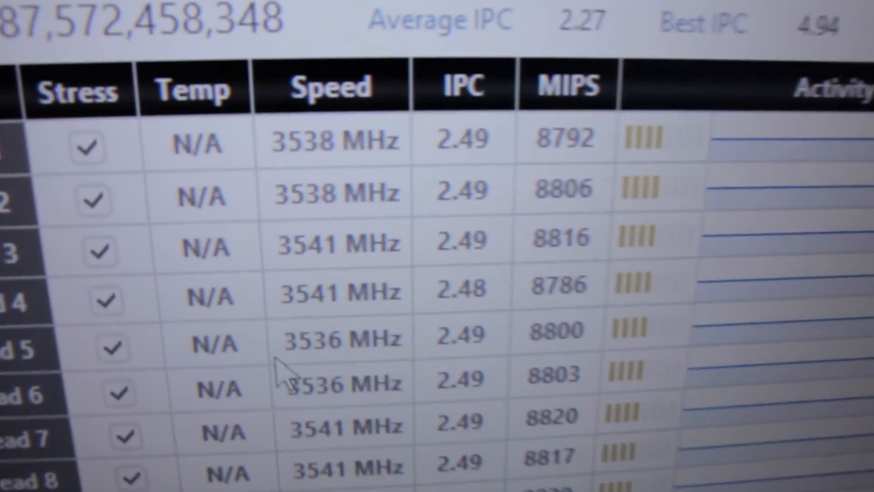
pyautogui.scroll(-3)
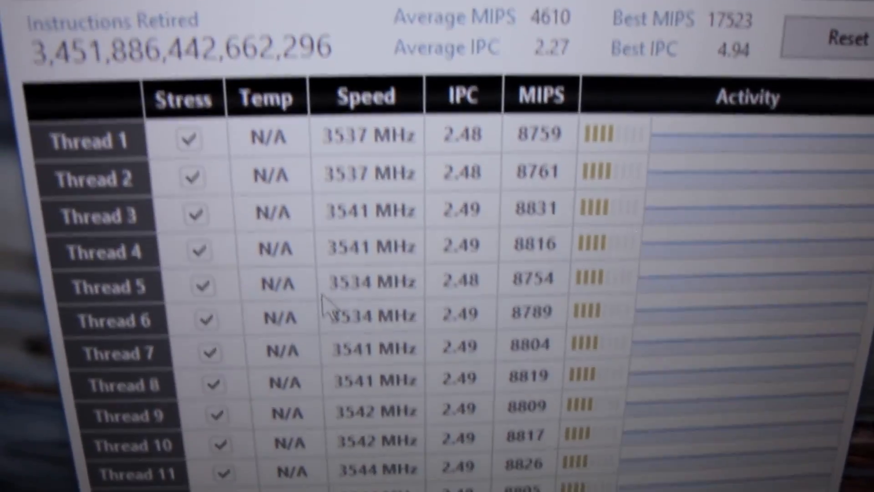
pyautogui.scroll(-3)
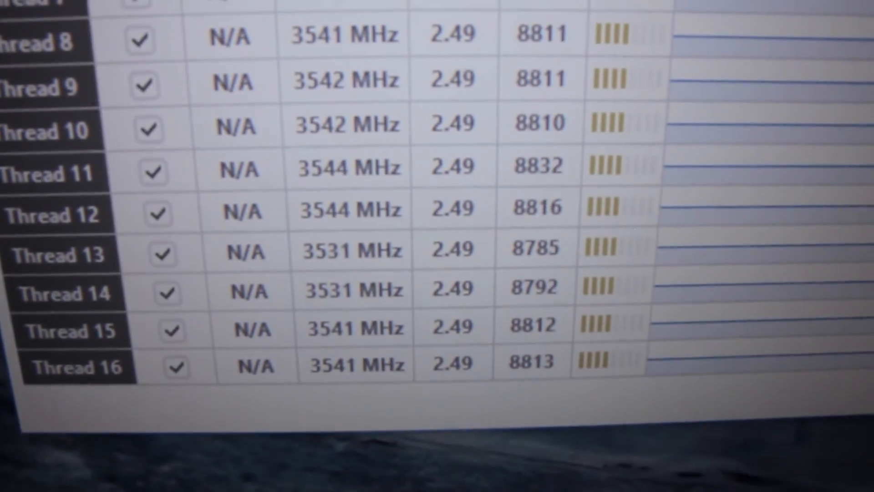
pyautogui.scroll(3)
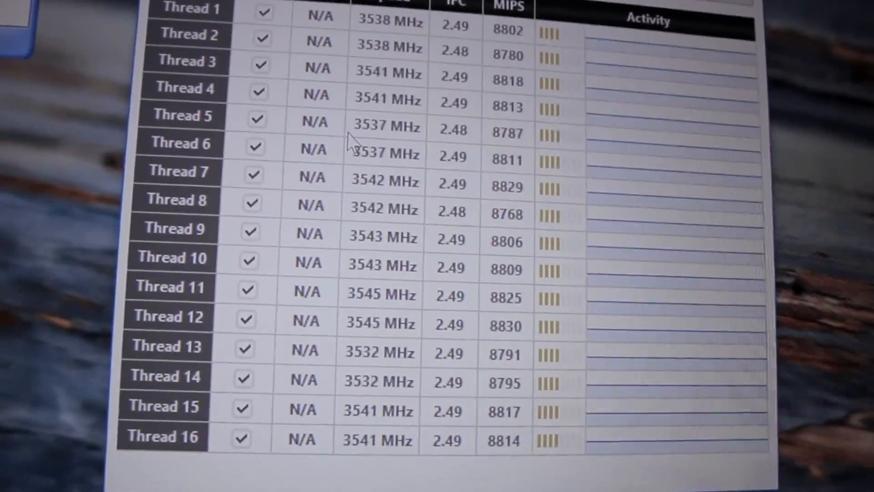
pyautogui.scroll(-3)
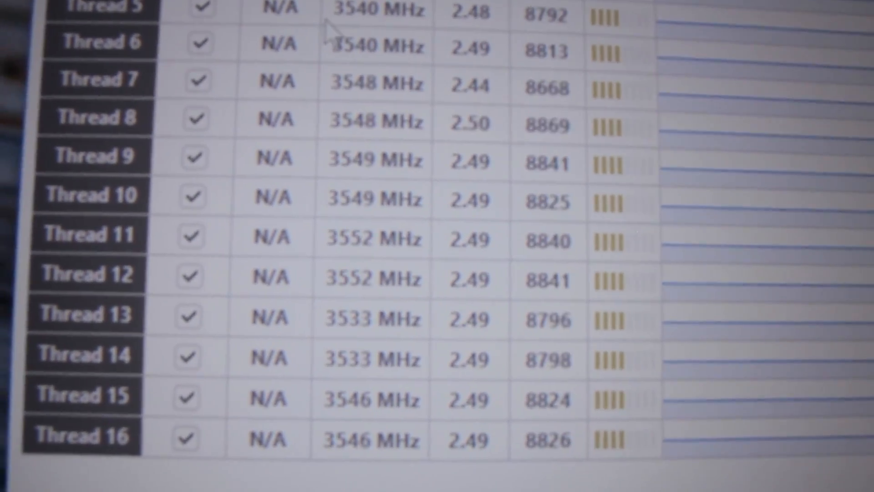
pyautogui.scroll(3)
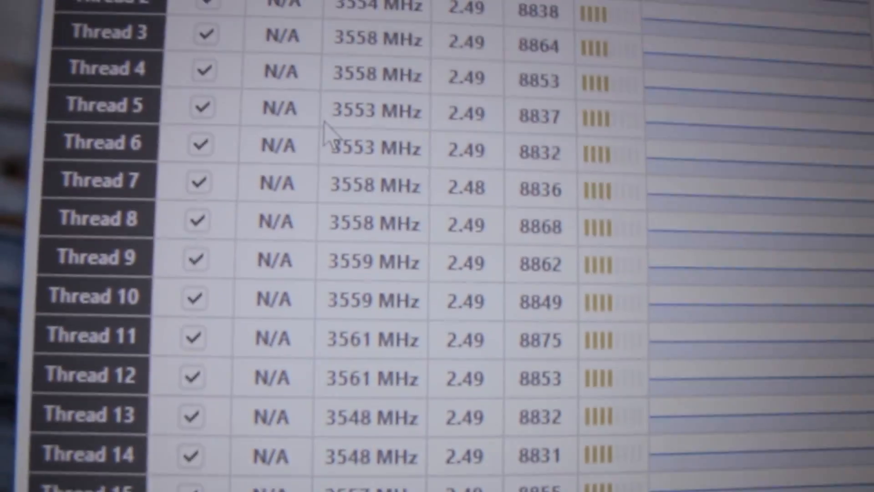
pyautogui.scroll(3)
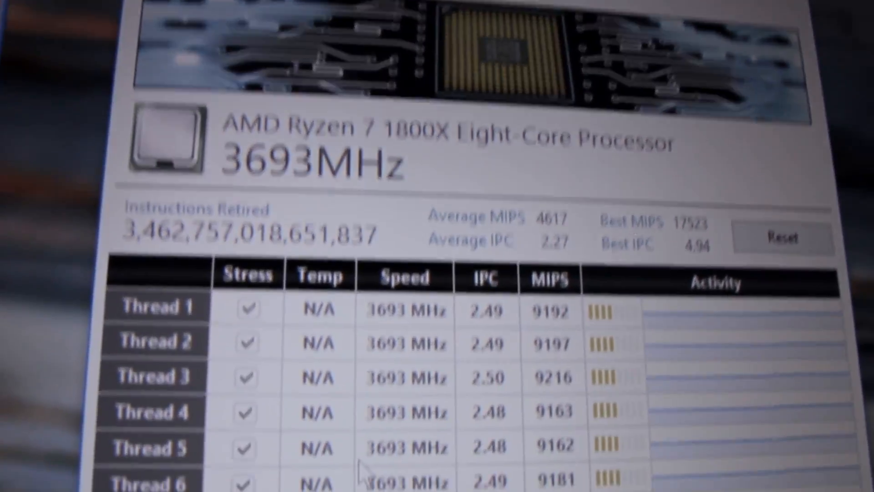
pyautogui.scroll(-3)
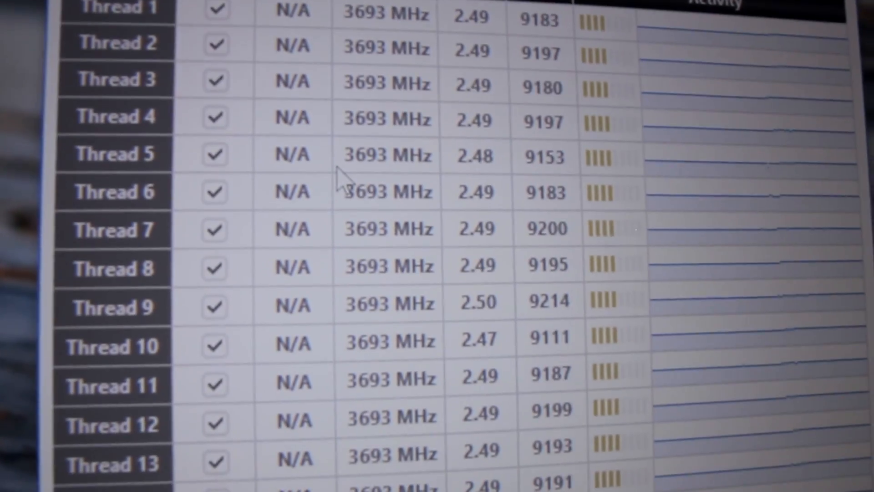
pyautogui.scroll(-3)
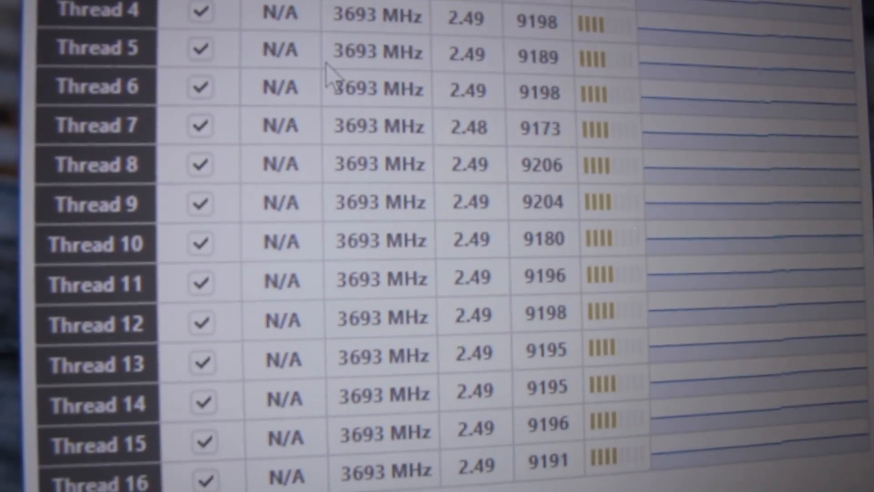